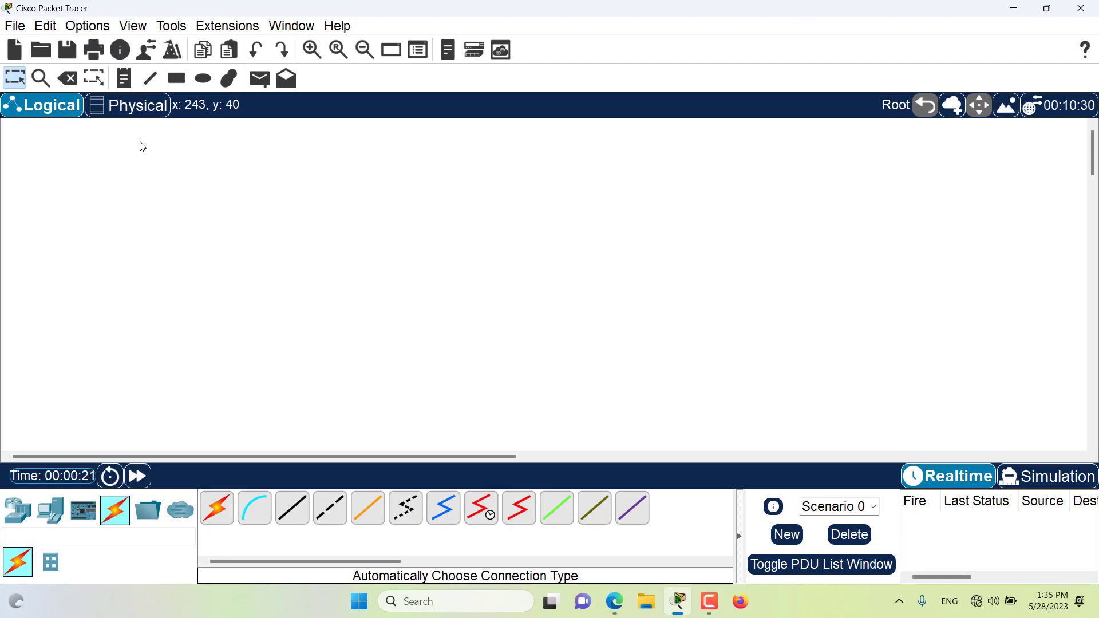
Step: Switch to the physical workspace showing the Intercity map with Home City
click(127, 105)
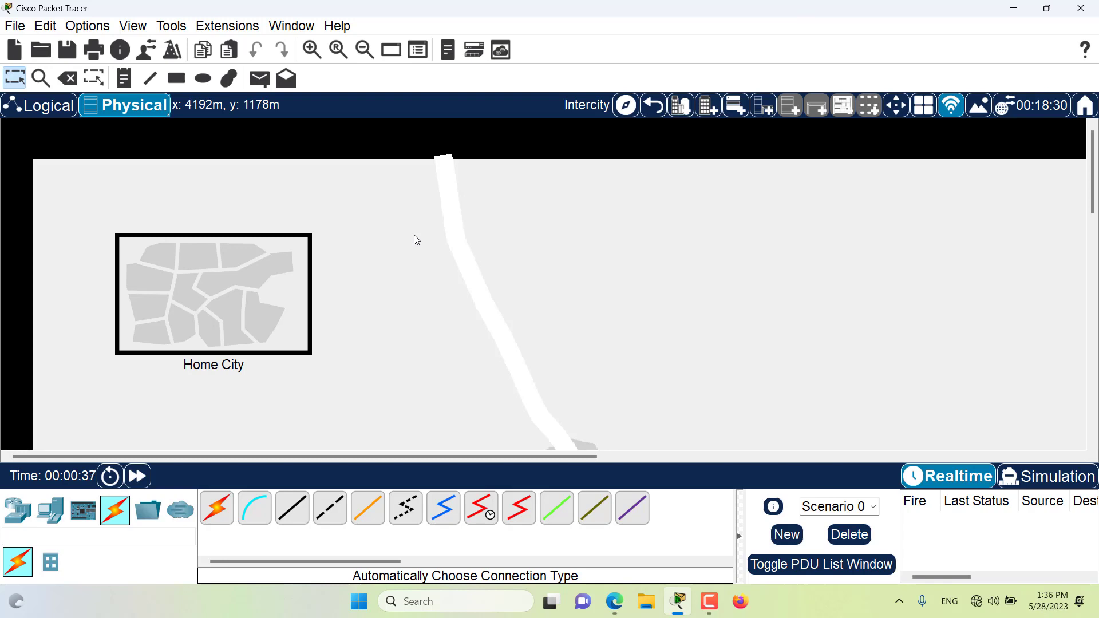
mouse_move(324, 364)
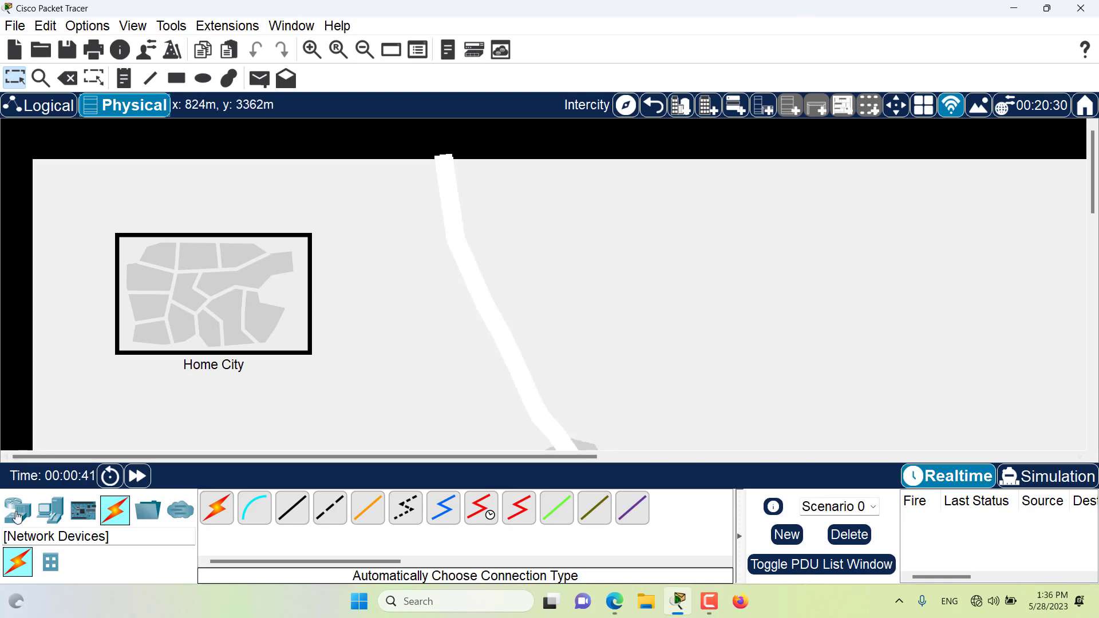
Step: Place Router0 above Home City's top-left corner and Router1 below its right edge
click(18, 511)
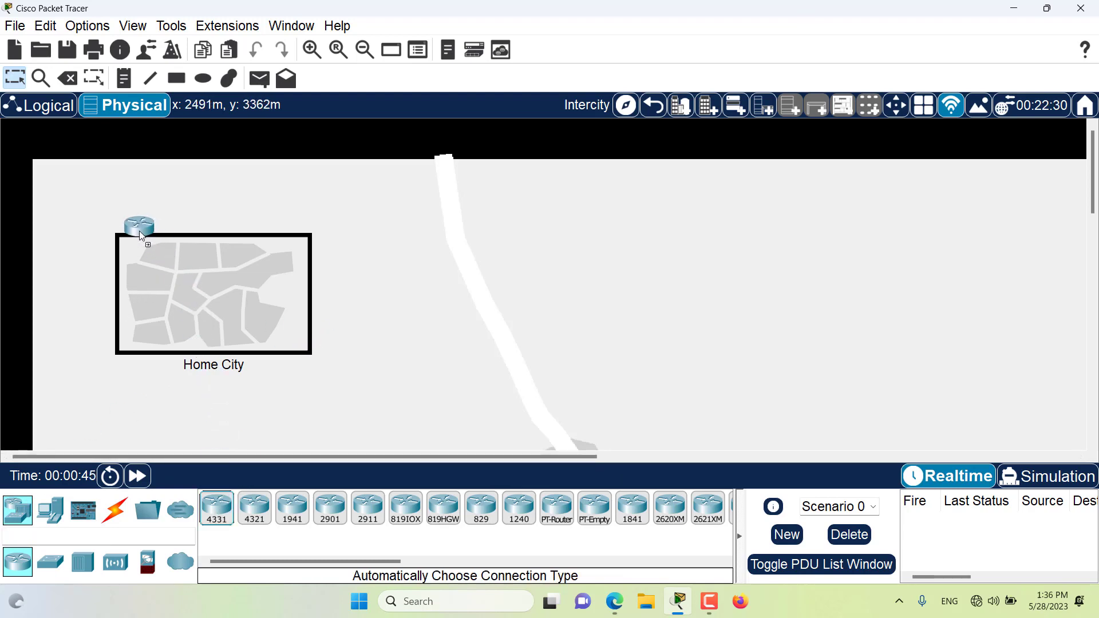
drag(138, 228, 94, 201)
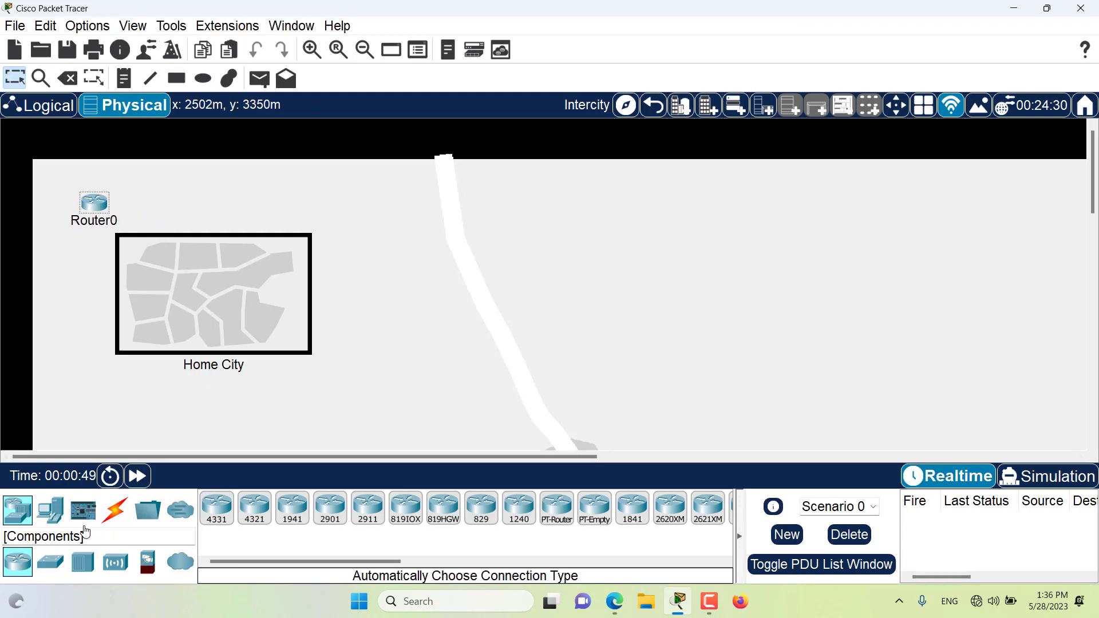
drag(216, 507, 336, 371)
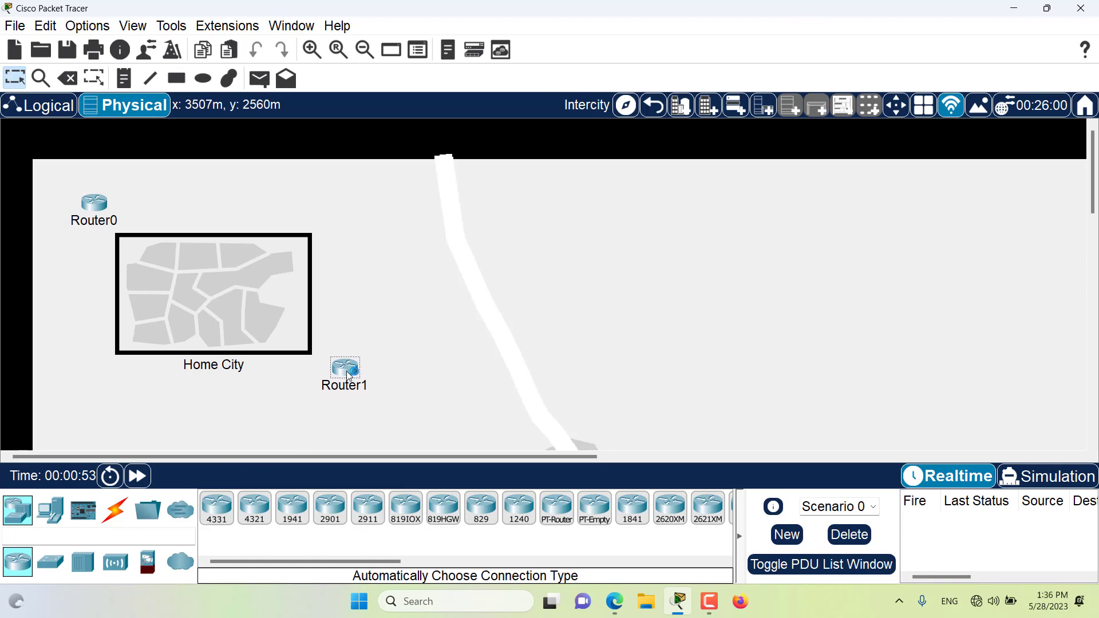
click(115, 509)
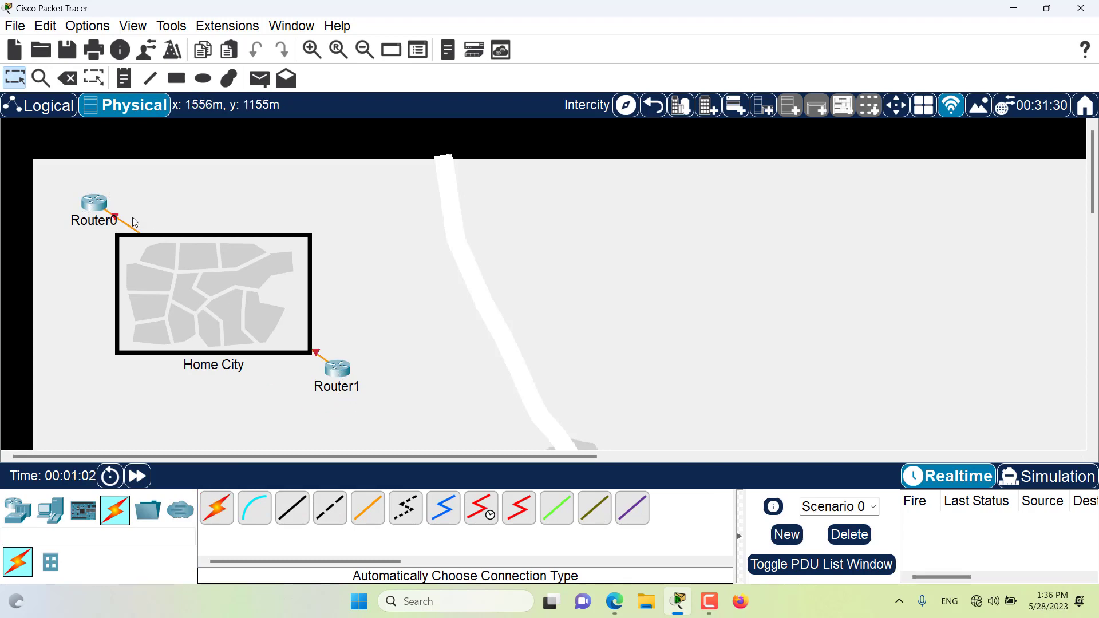
mouse_move(179, 274)
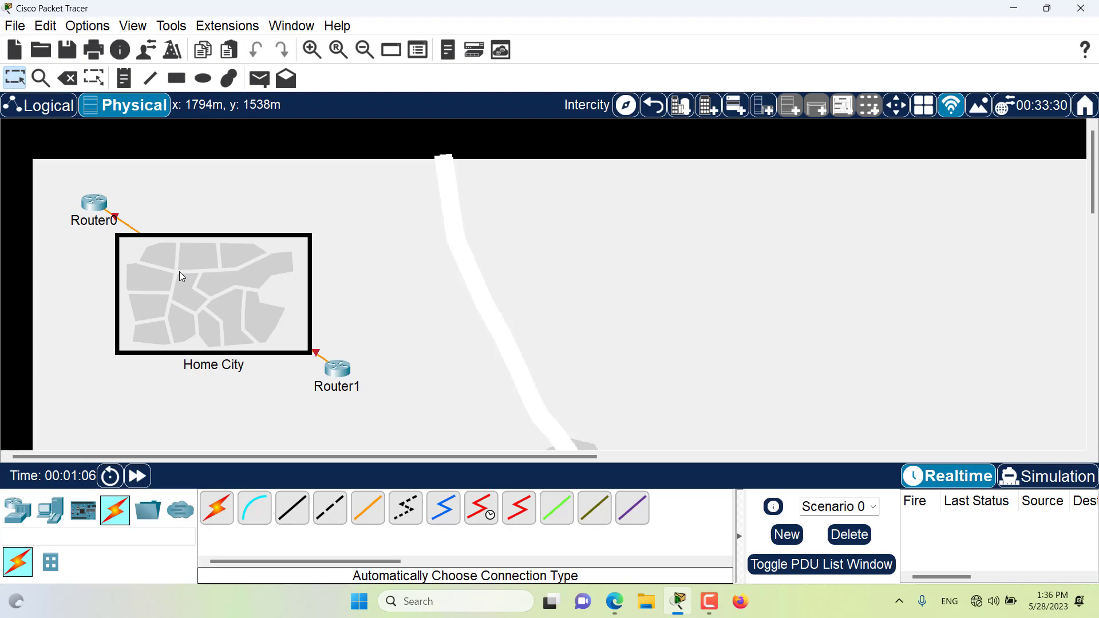
mouse_move(205, 329)
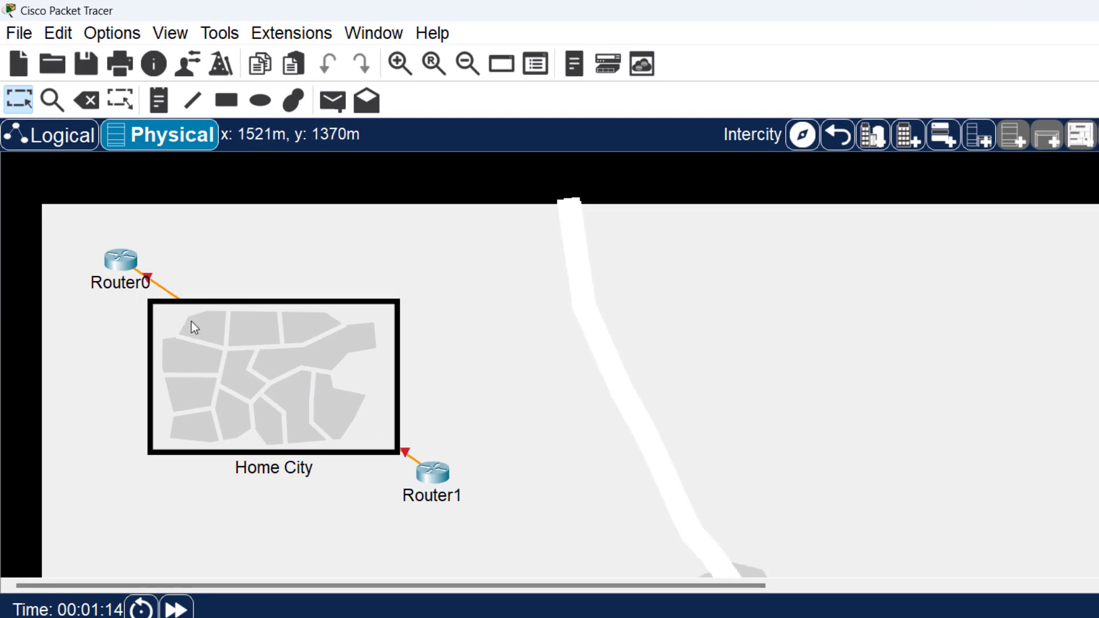
Step: Add two bend points so the cable runs across from Router0 then down to Router1 around Home City's corner
right_click(160, 291)
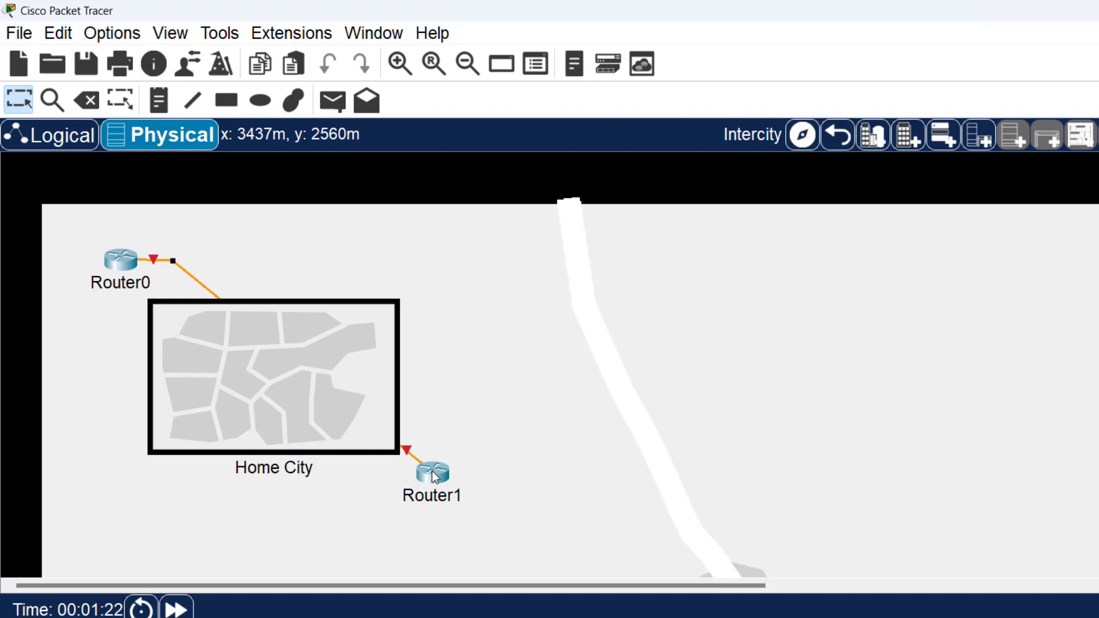
drag(432, 469, 495, 261)
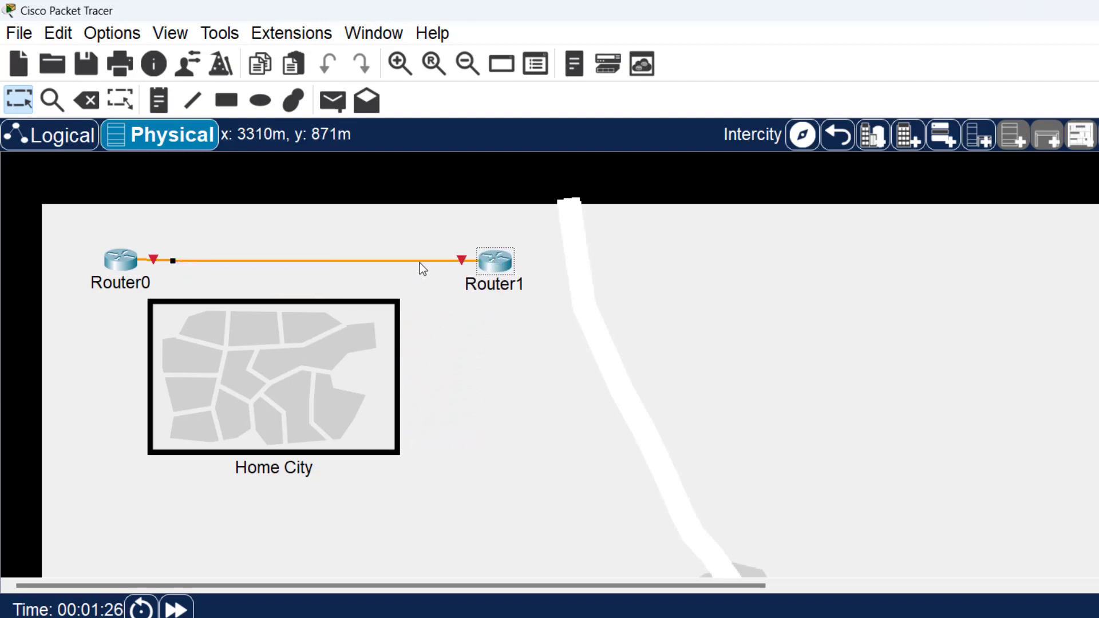
right_click(416, 264)
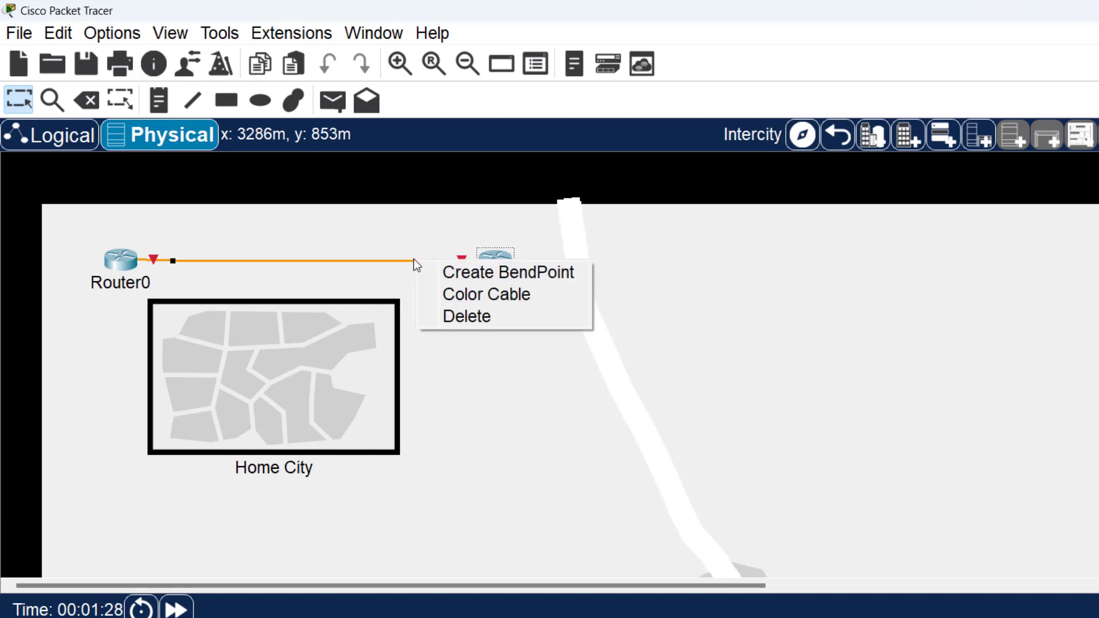
click(508, 273)
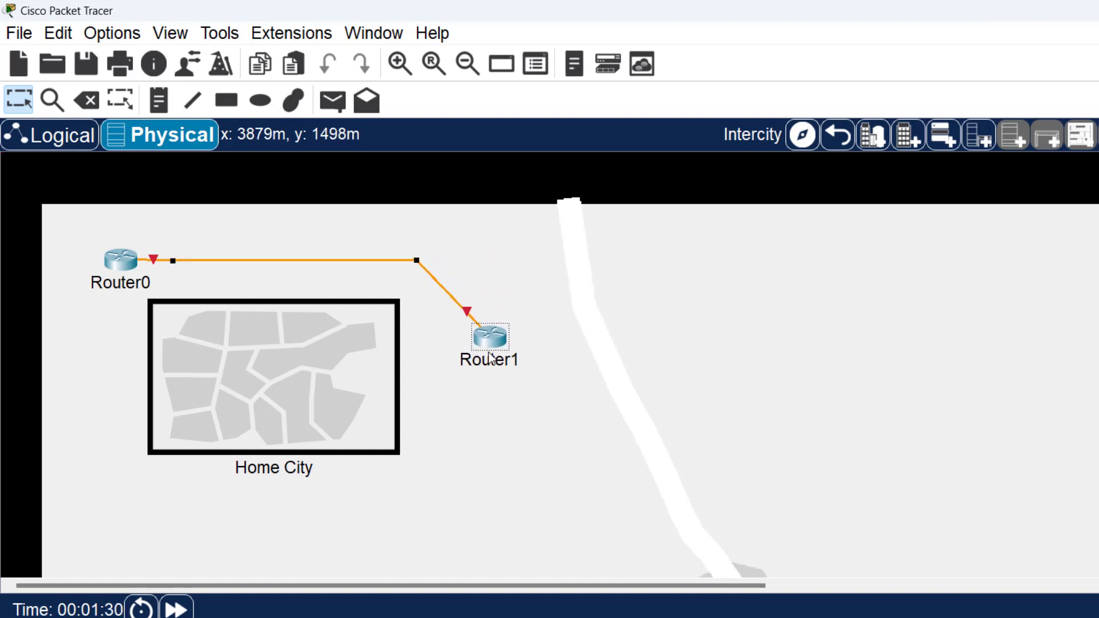
drag(491, 340, 415, 479)
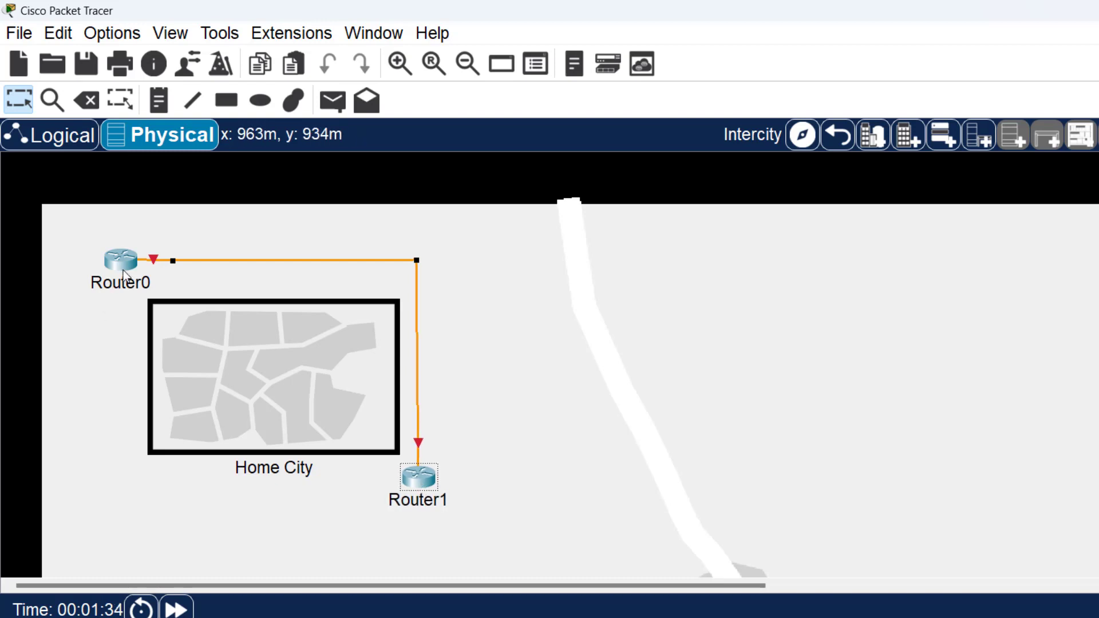
click(121, 261)
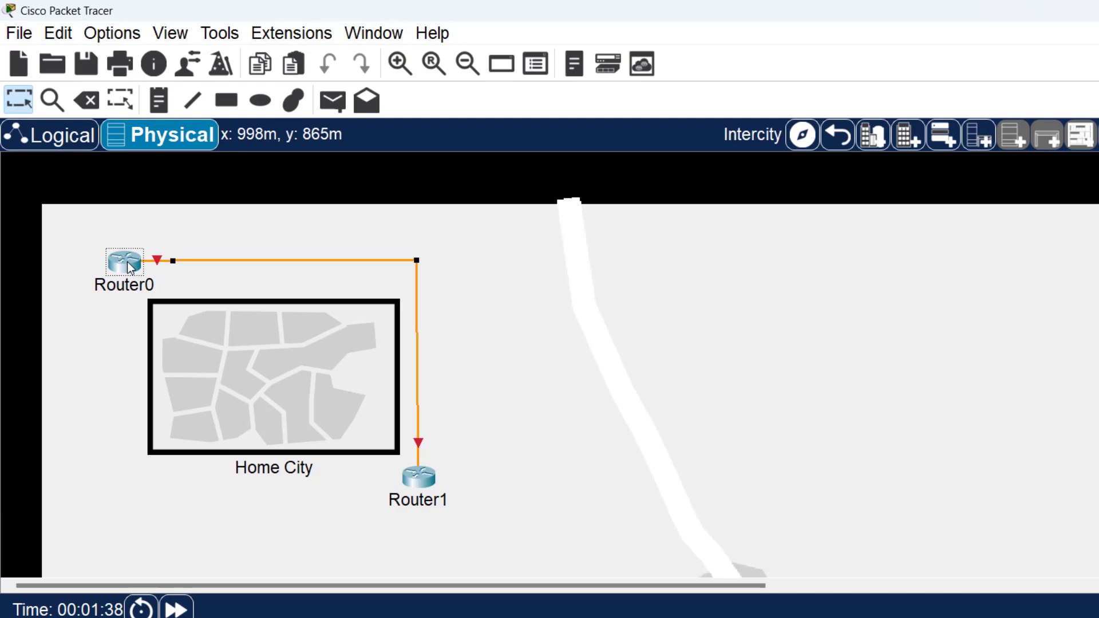
mouse_move(420, 267)
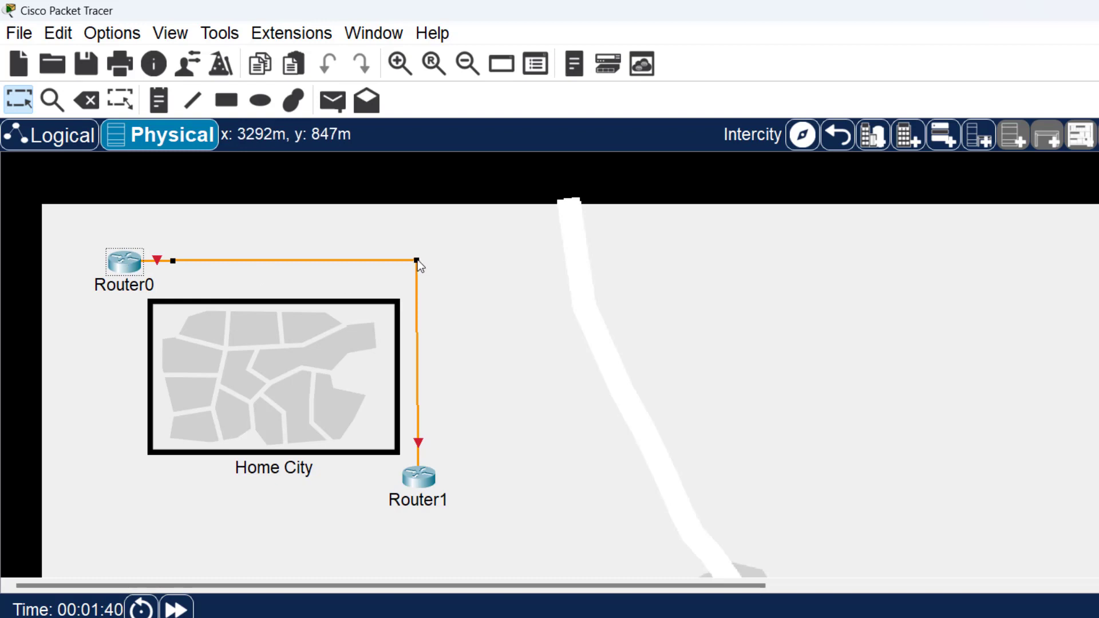
drag(415, 264, 427, 272)
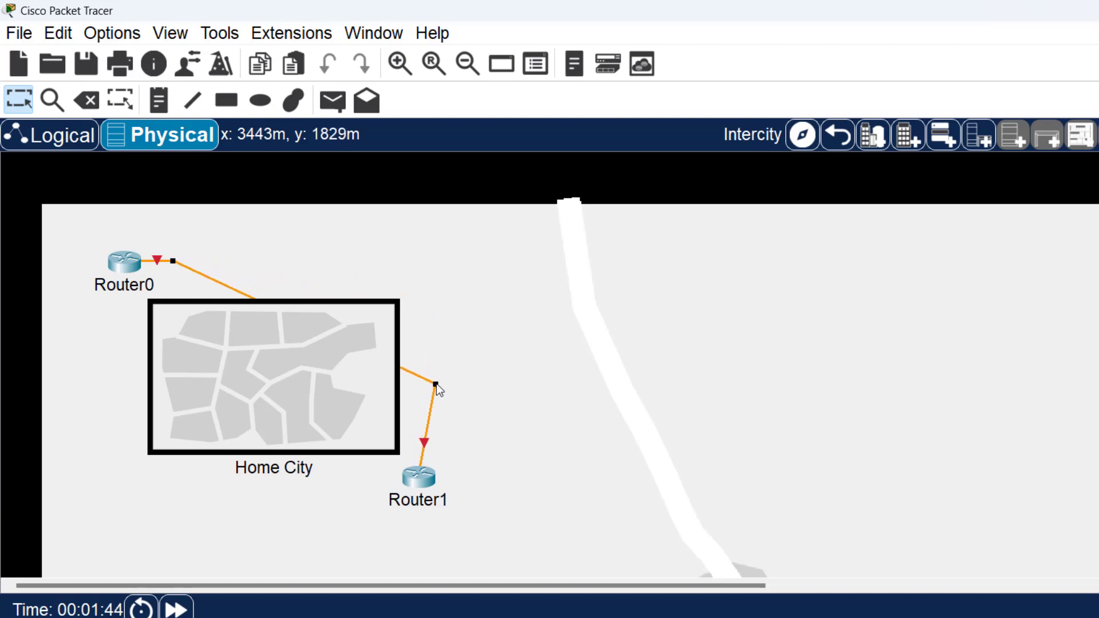
drag(432, 386, 417, 272)
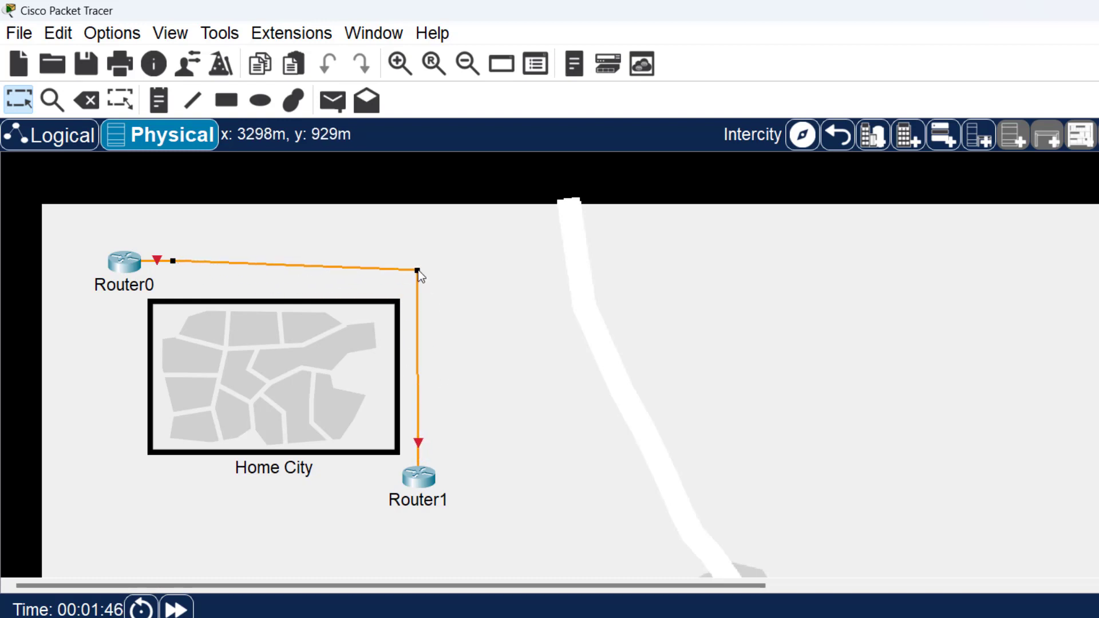
mouse_move(171, 264)
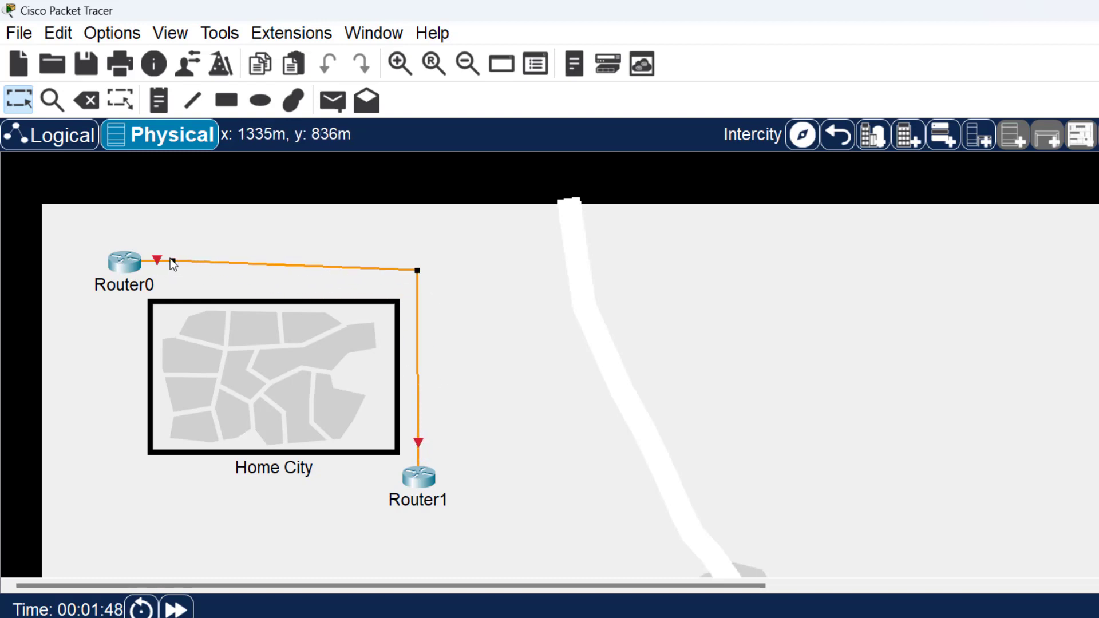
mouse_move(234, 298)
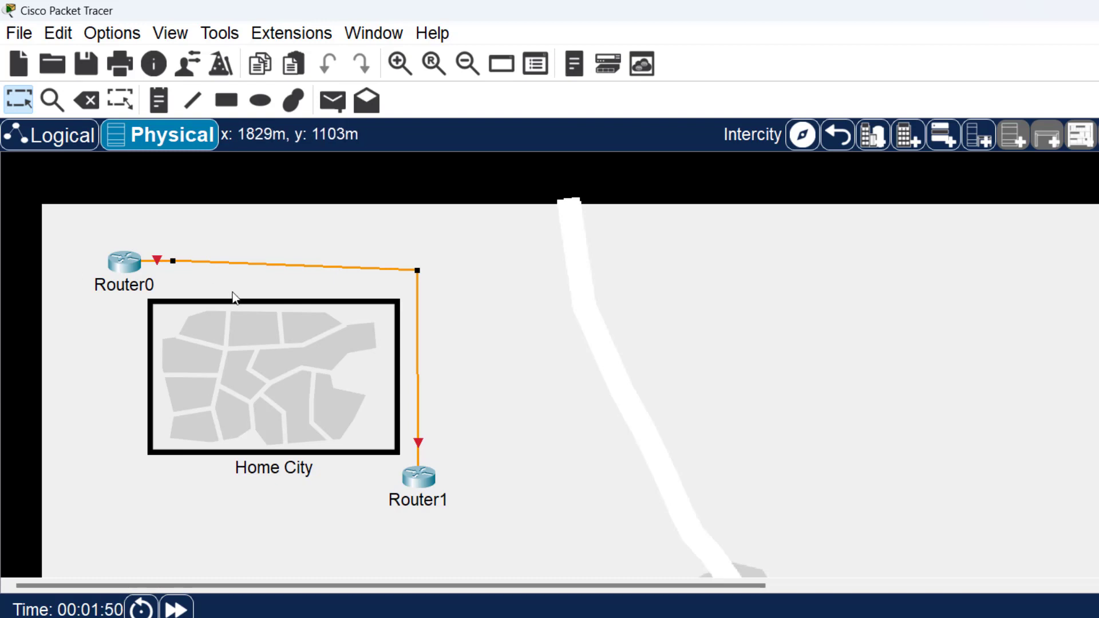
mouse_move(317, 371)
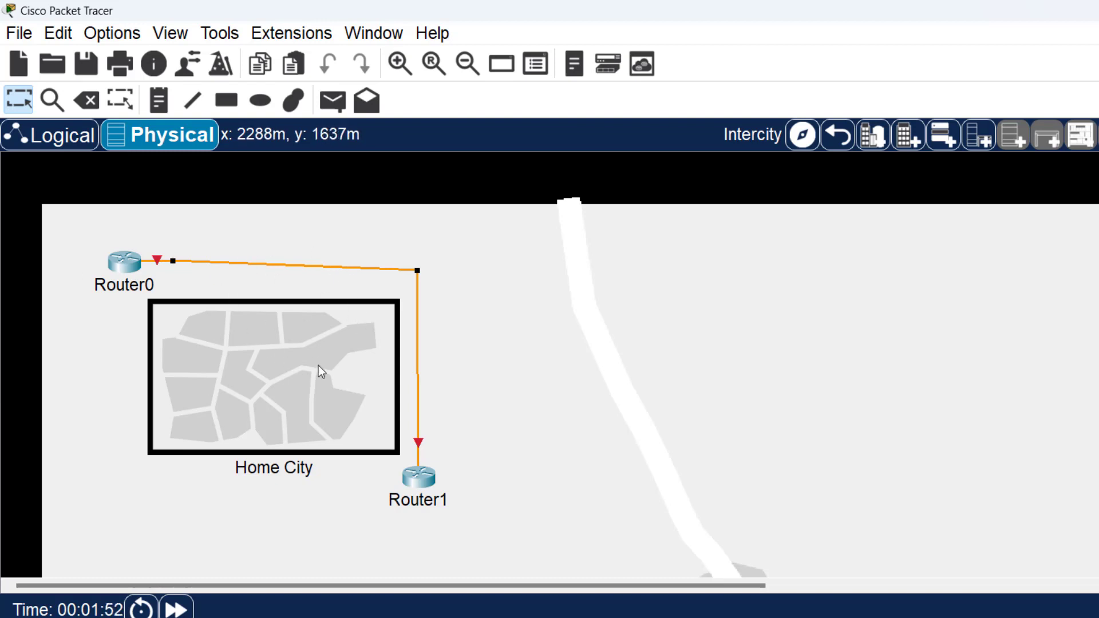
mouse_move(260, 365)
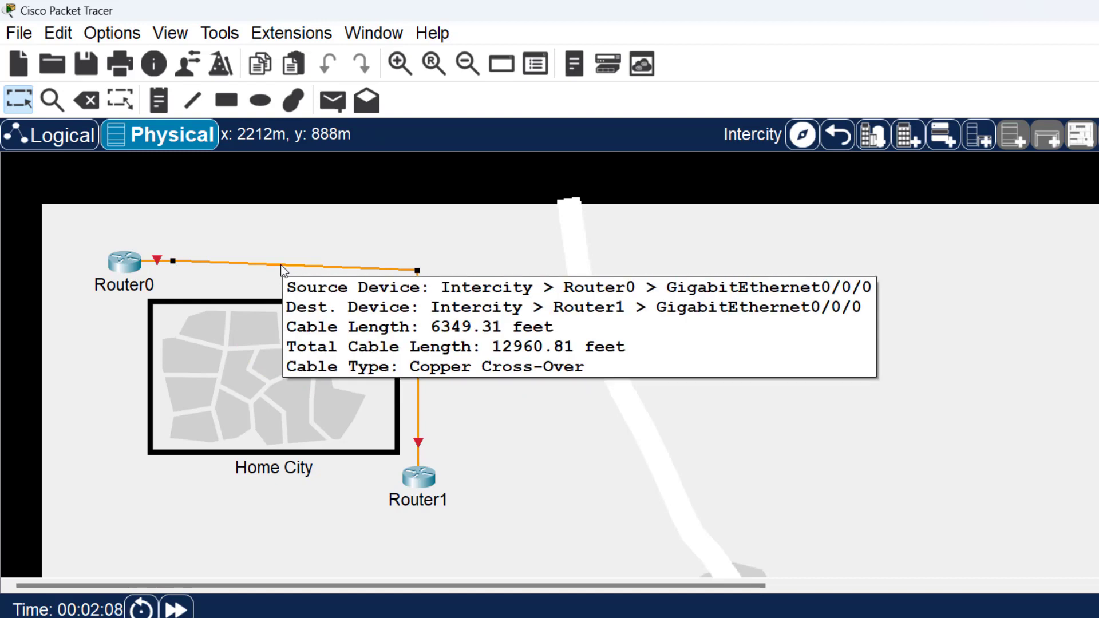
mouse_move(175, 307)
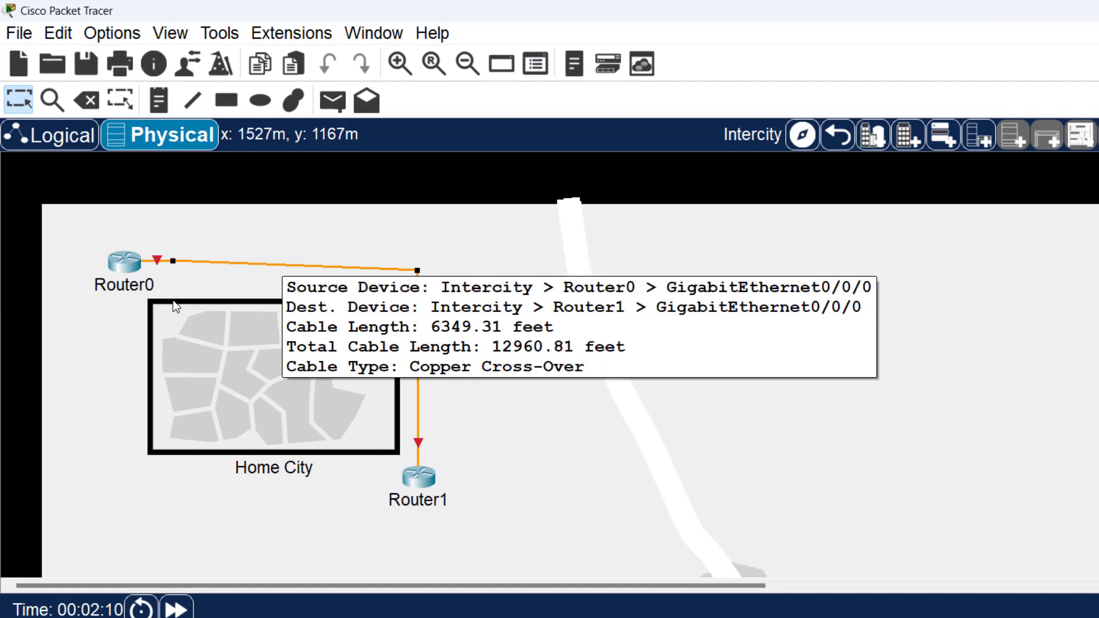
mouse_move(359, 475)
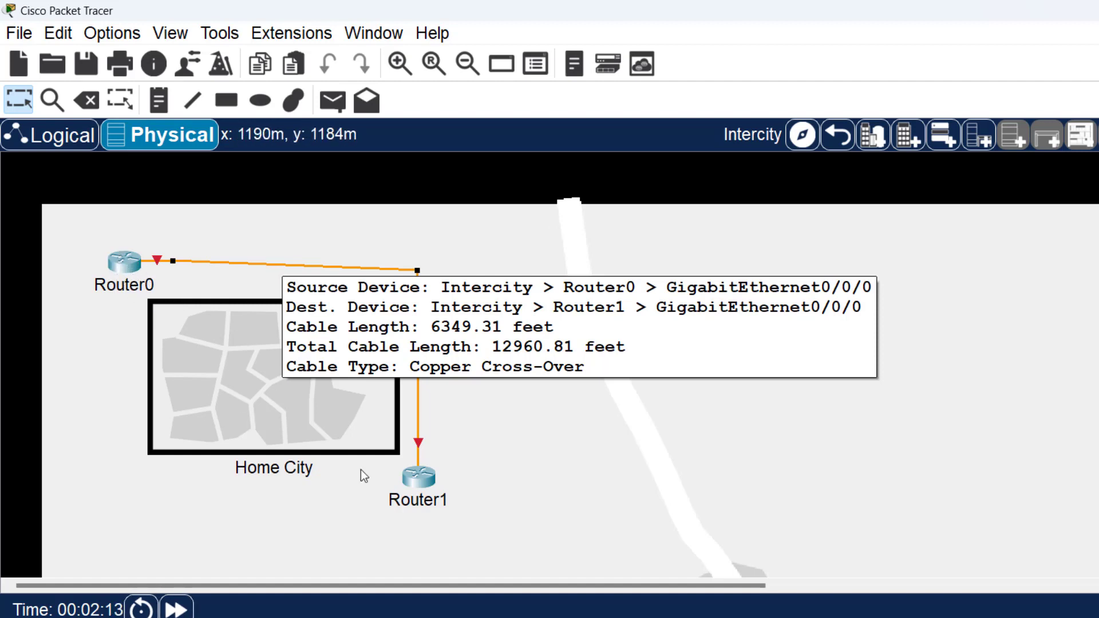
mouse_move(343, 267)
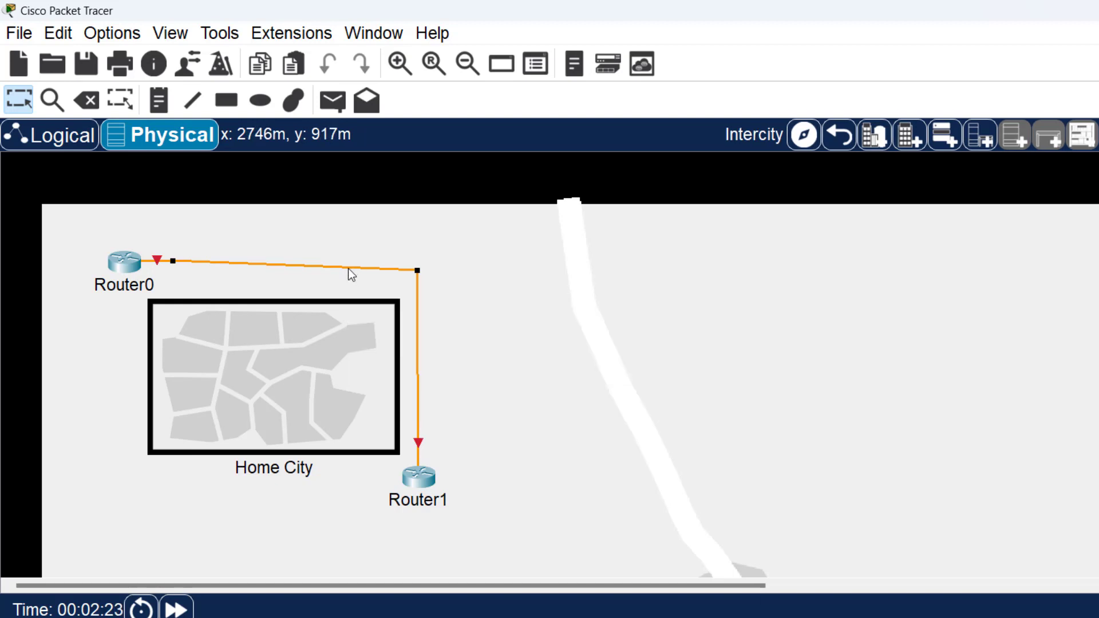
mouse_move(344, 272)
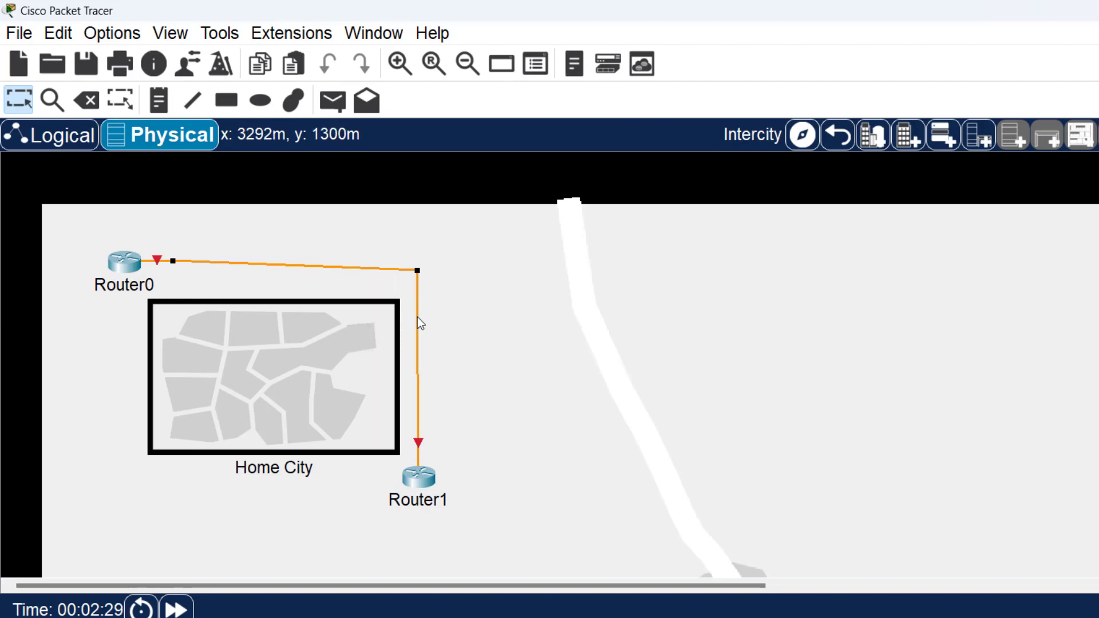
mouse_move(419, 323)
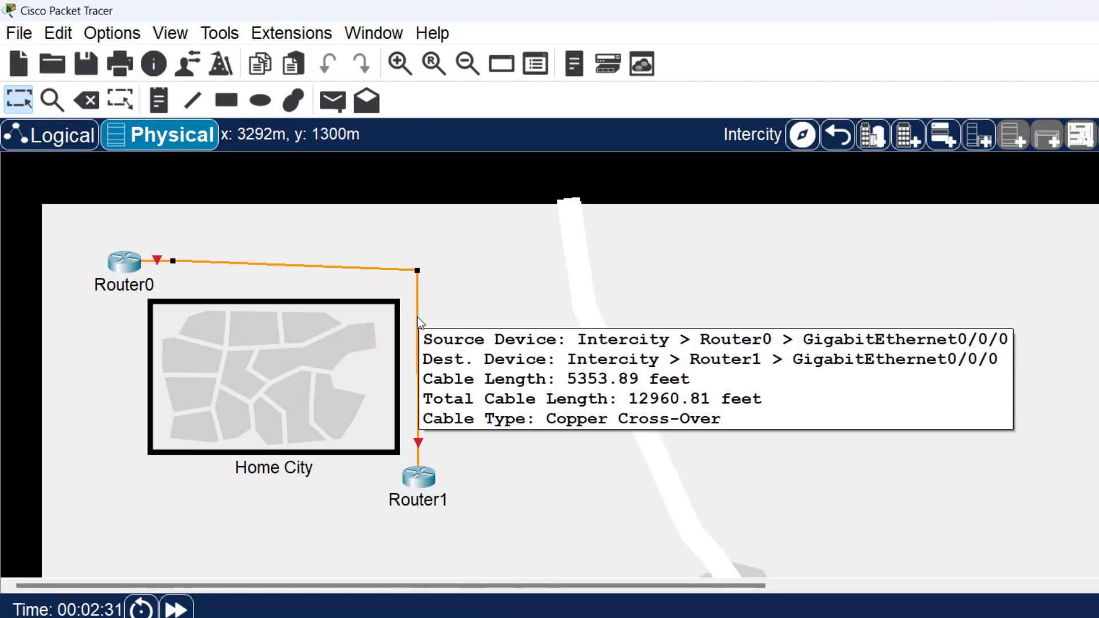
mouse_move(570, 260)
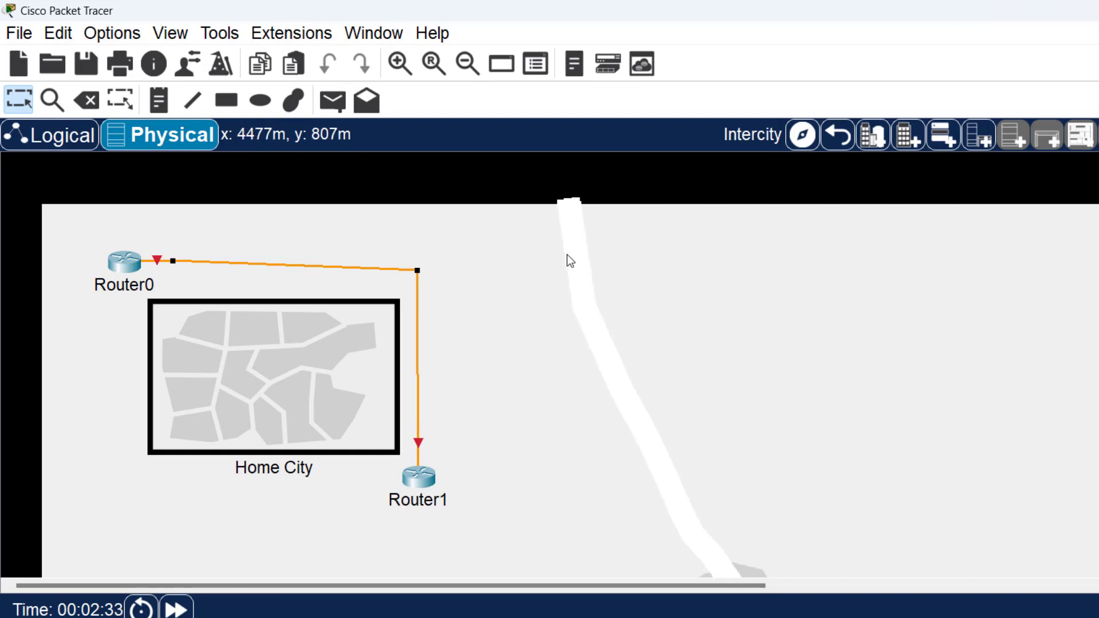
mouse_move(513, 320)
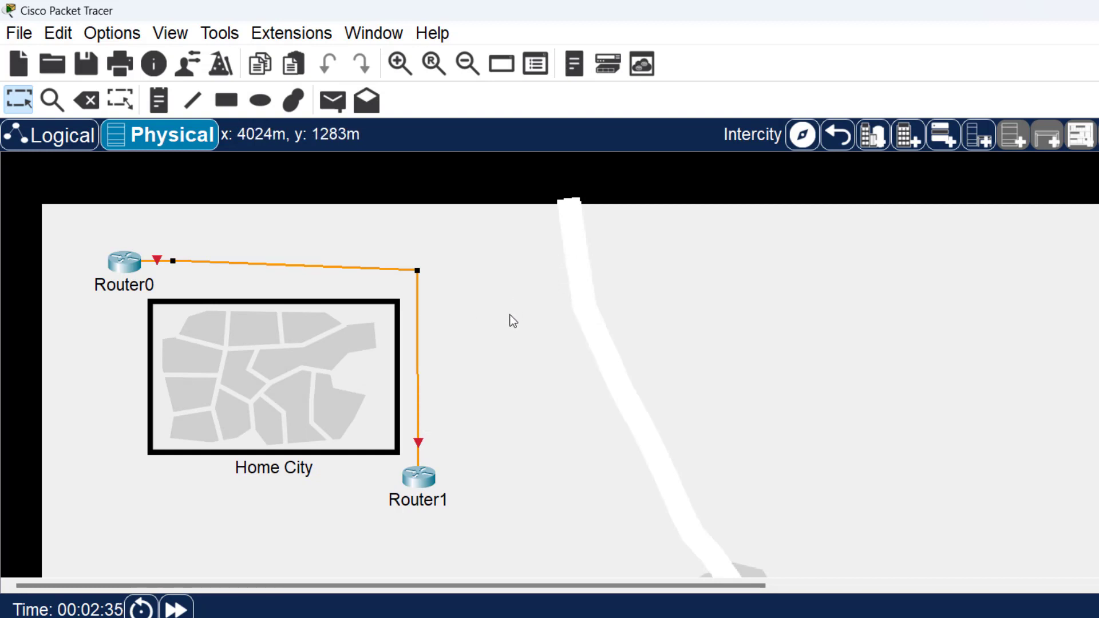